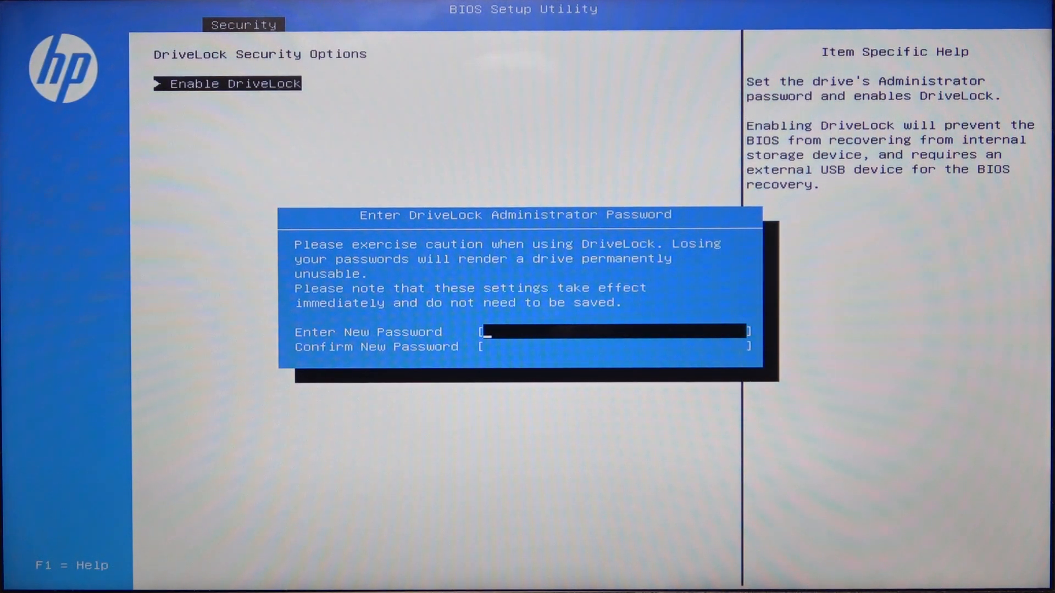
Enter the DriveLock administrator password and confirm it with a matching entry.
type("****")
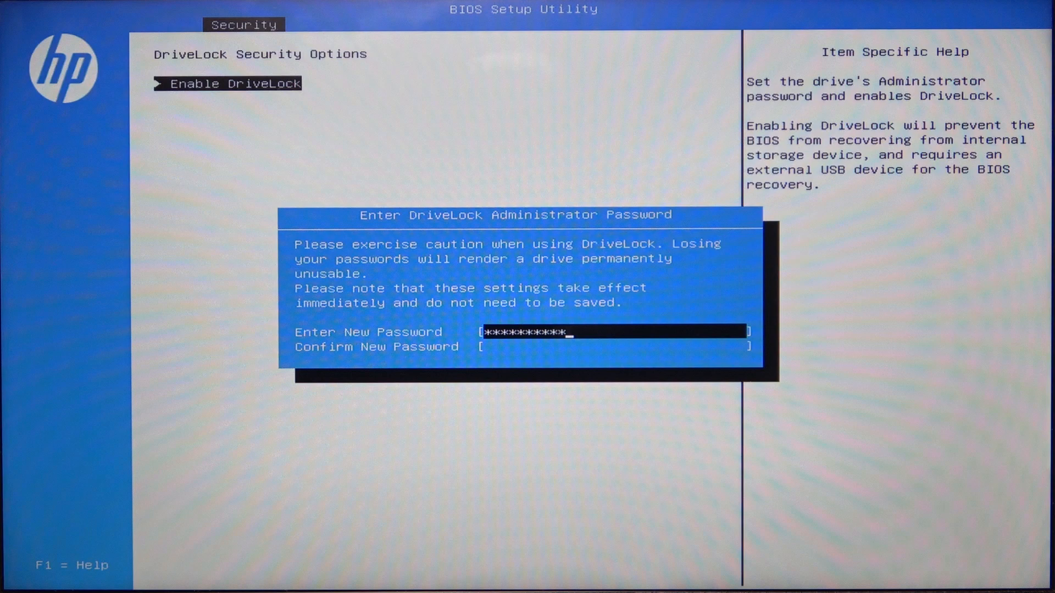
key("Enter")
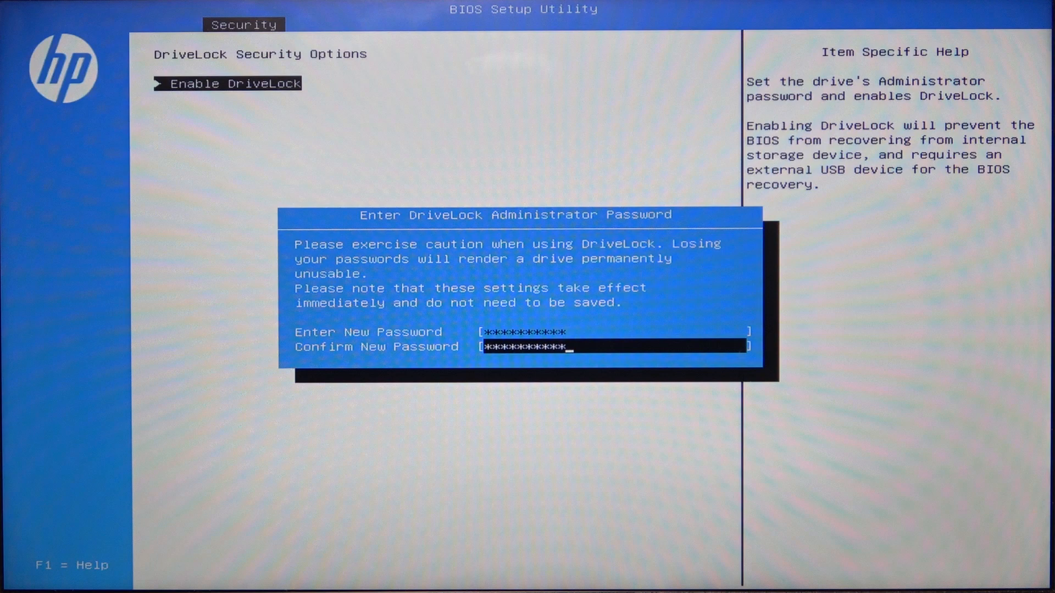
key("Enter")
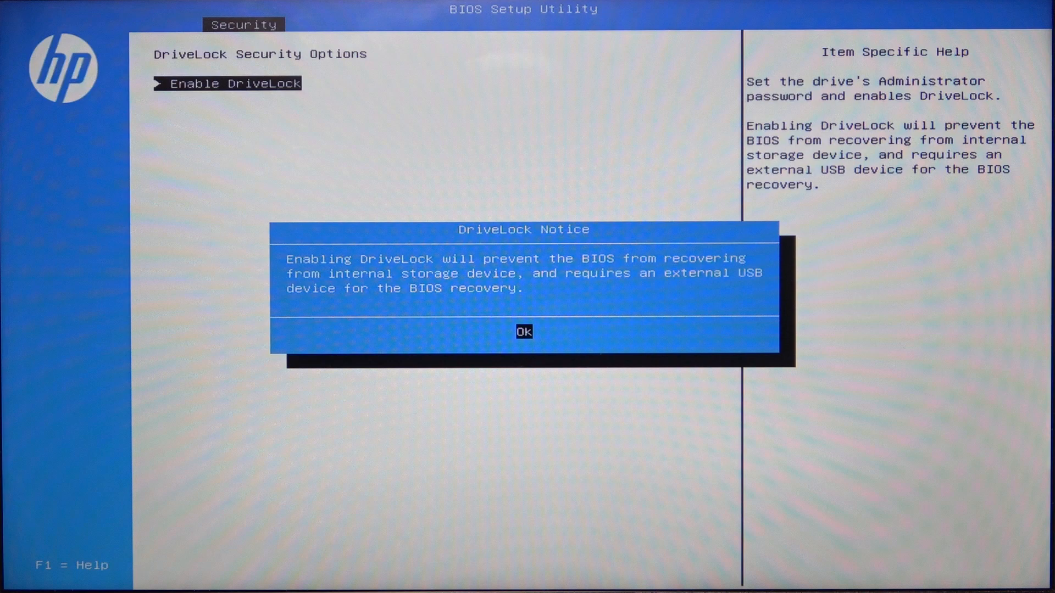
Dismiss the DriveLock recovery notice and highlight the Disable DriveLock option.
left_click(523, 332)
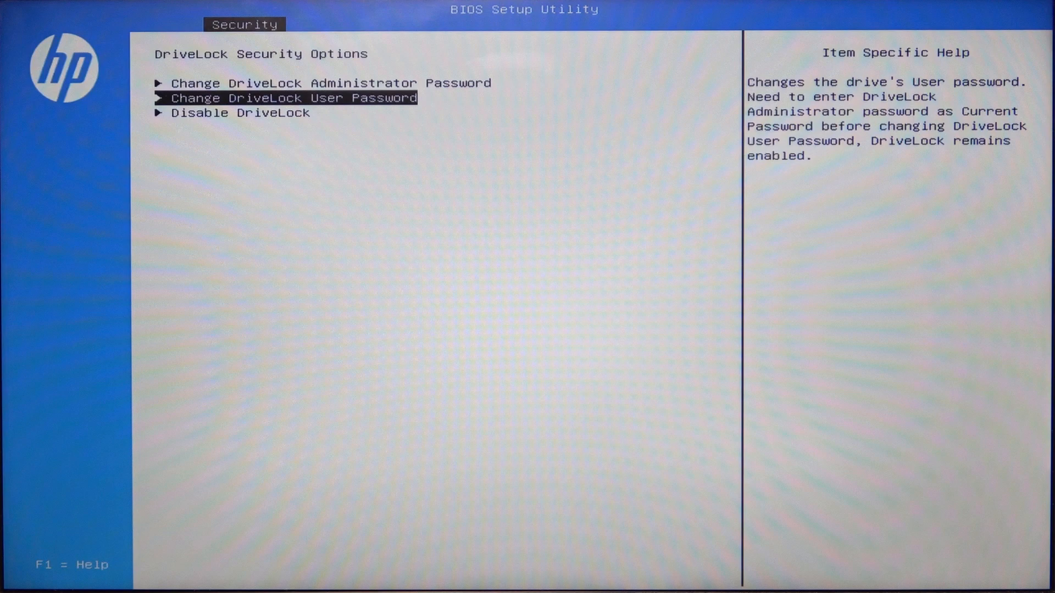
key("Down")
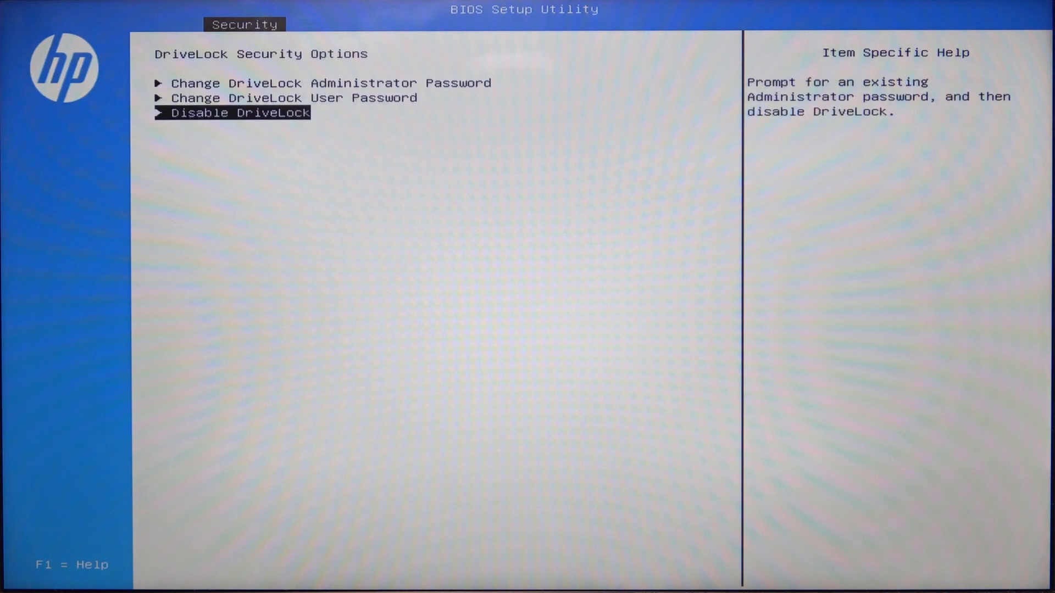